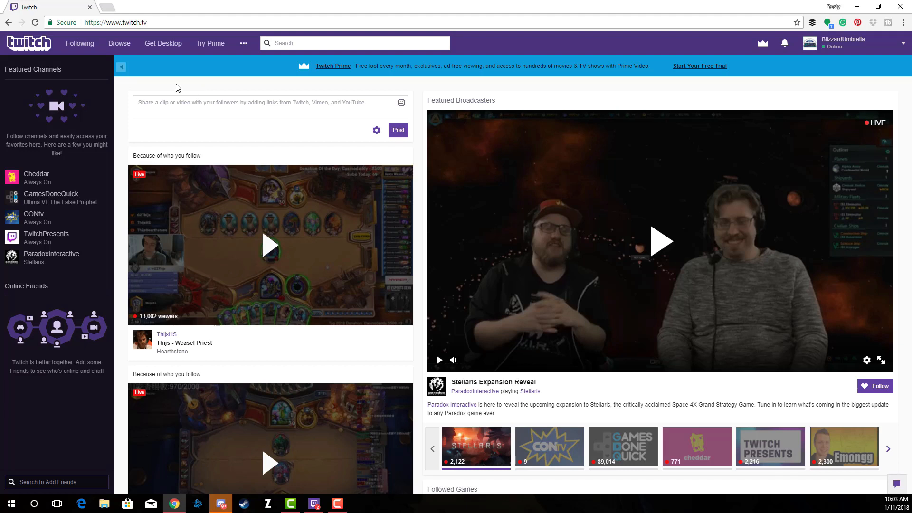
pyautogui.moveTo(186, 84)
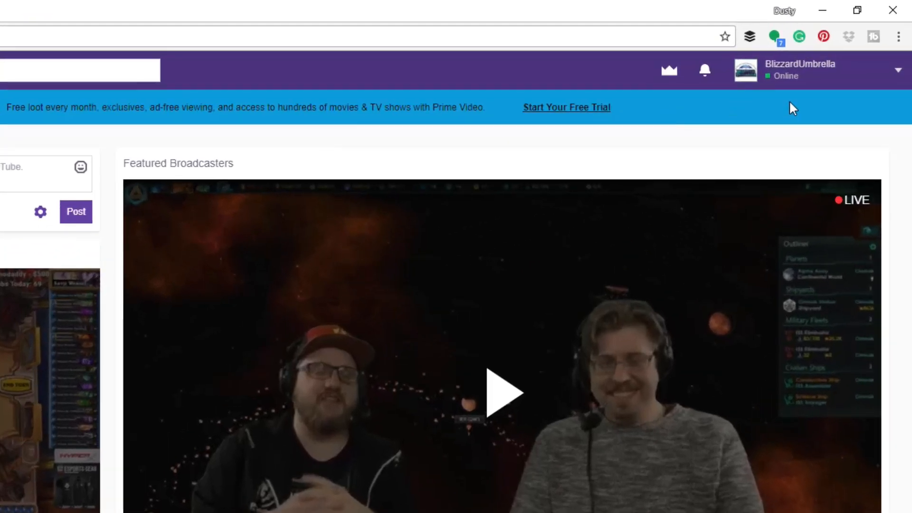
pyautogui.moveTo(901, 76)
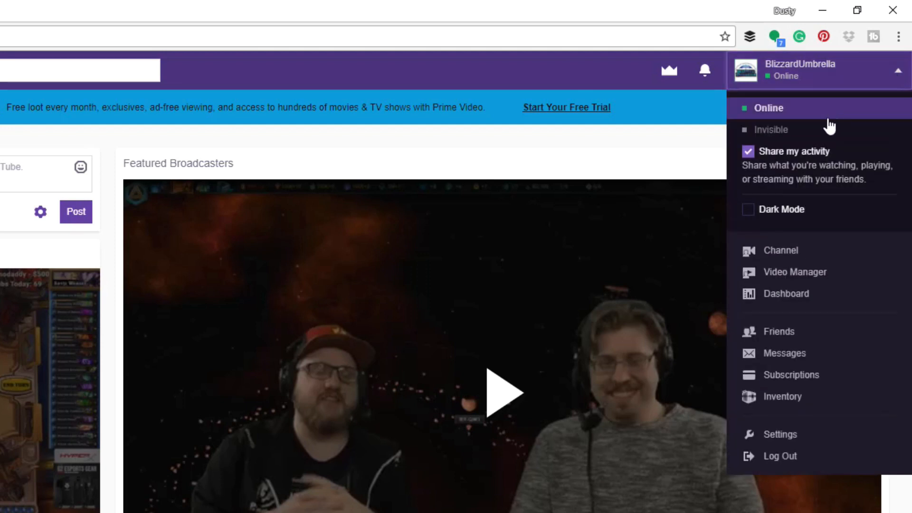
pyautogui.moveTo(789, 237)
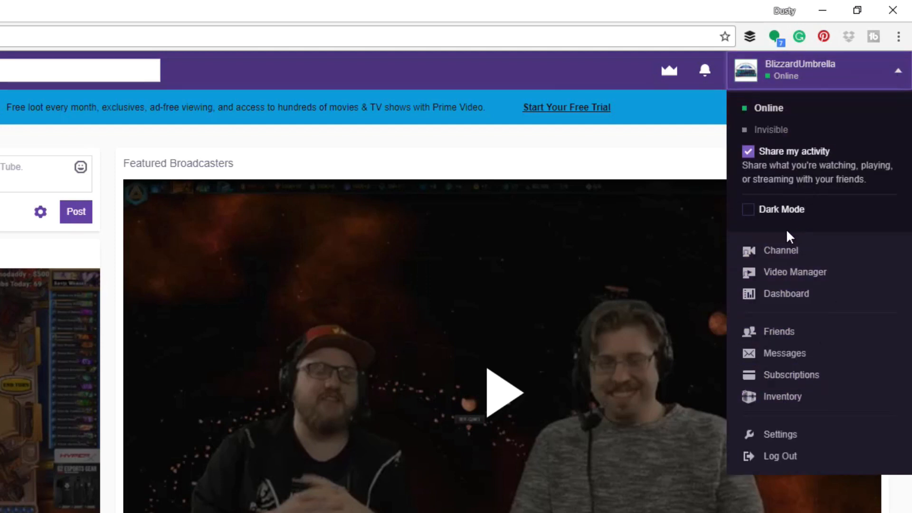
pyautogui.moveTo(795, 271)
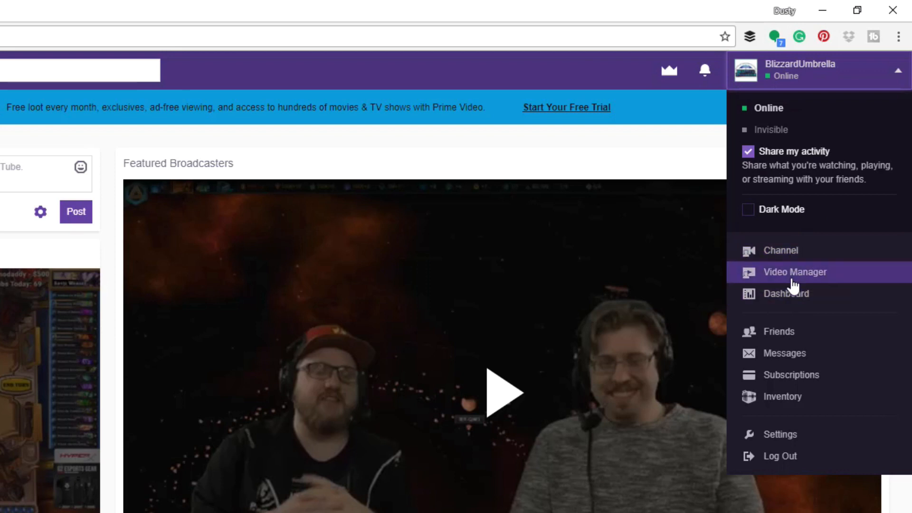
pyautogui.moveTo(782, 396)
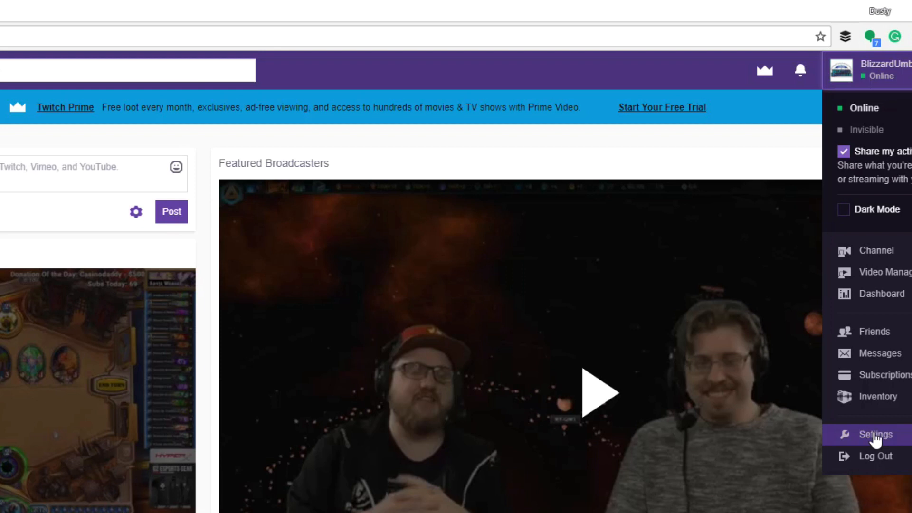
# Go to the account Settings page, landing on the Profile section
pyautogui.click(875, 434)
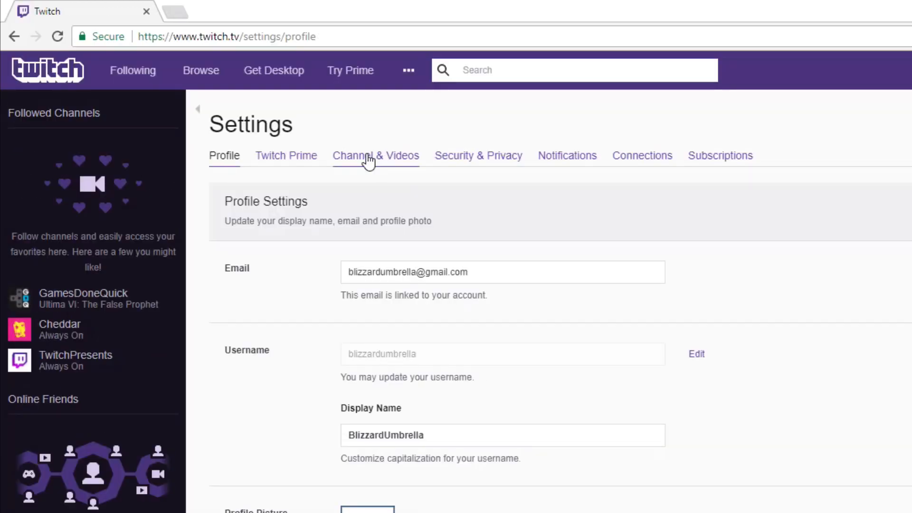
# Switch to Channel & Videos and leave Auto Hosting ON (toggled off and back on)
pyautogui.click(376, 155)
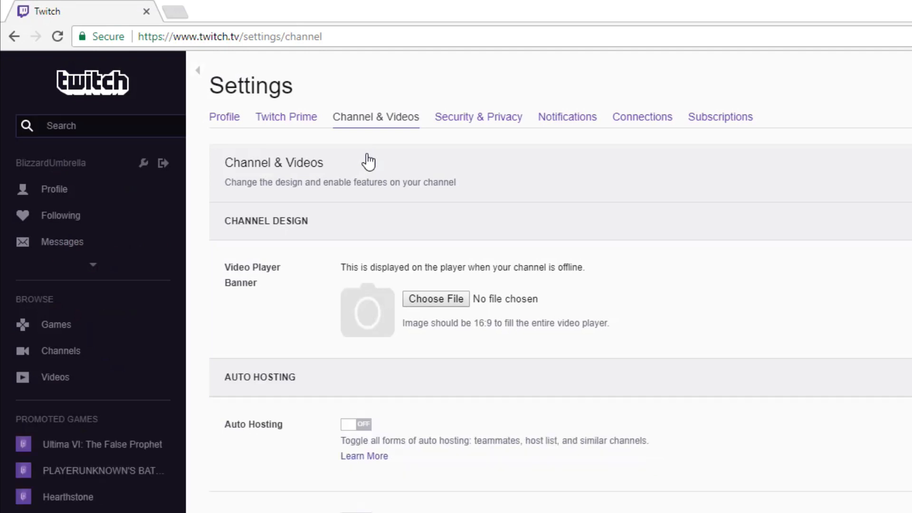
pyautogui.click(355, 424)
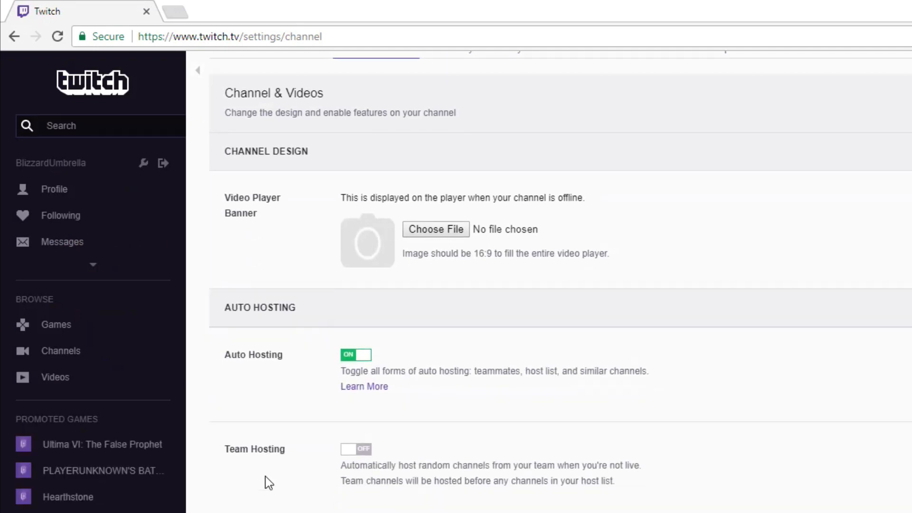
pyautogui.scroll(-3)
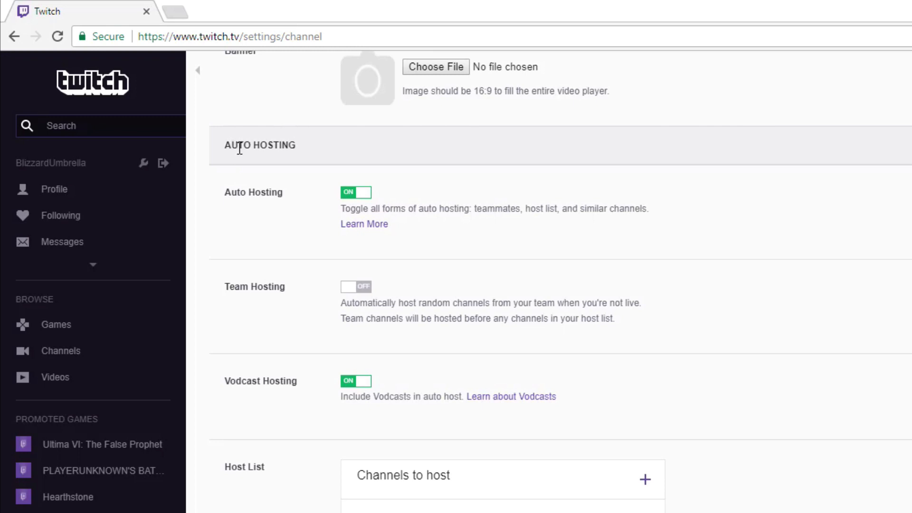
pyautogui.moveTo(348, 205)
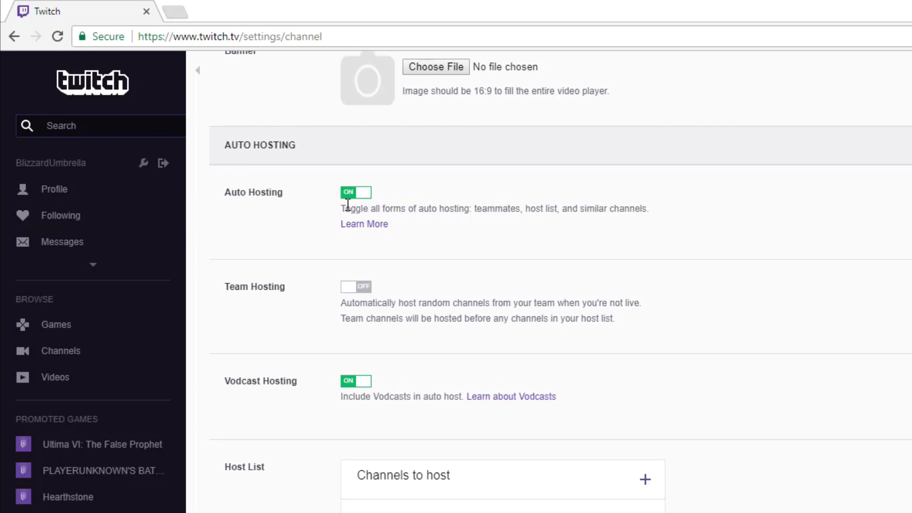
pyautogui.click(355, 192)
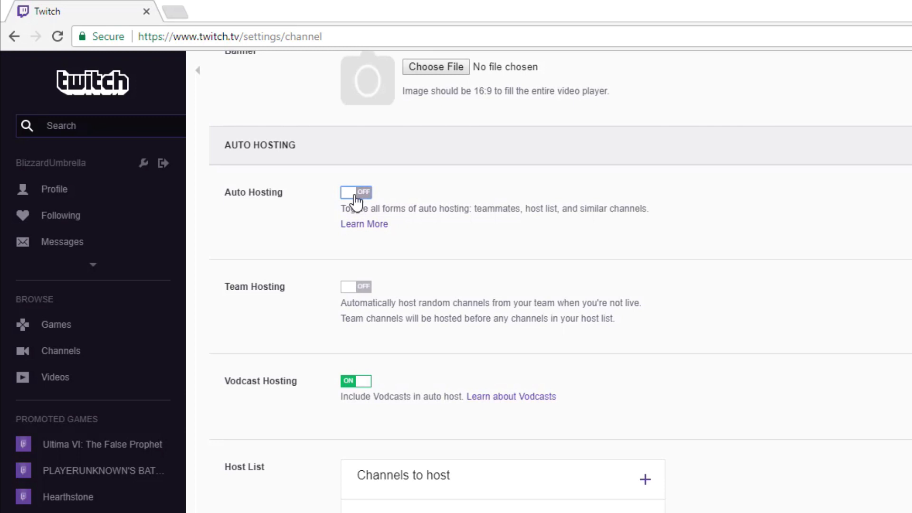
pyautogui.click(356, 192)
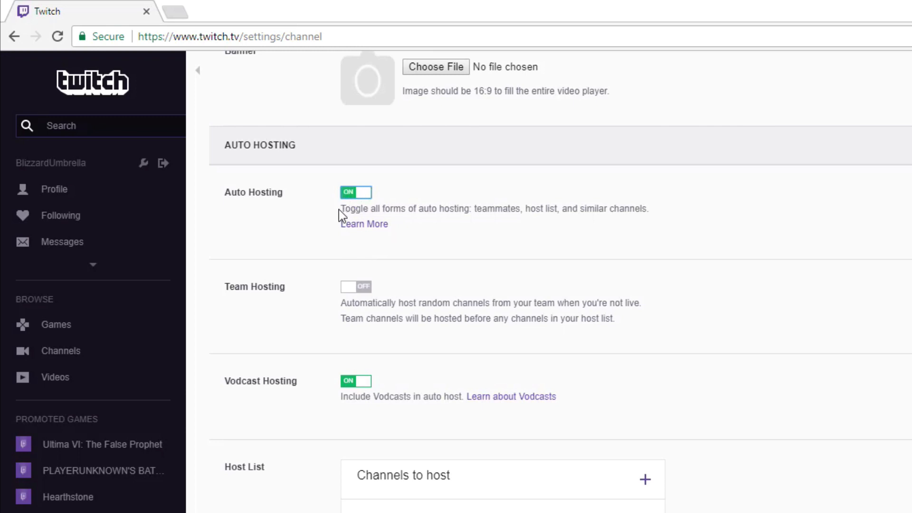
pyautogui.moveTo(286, 321)
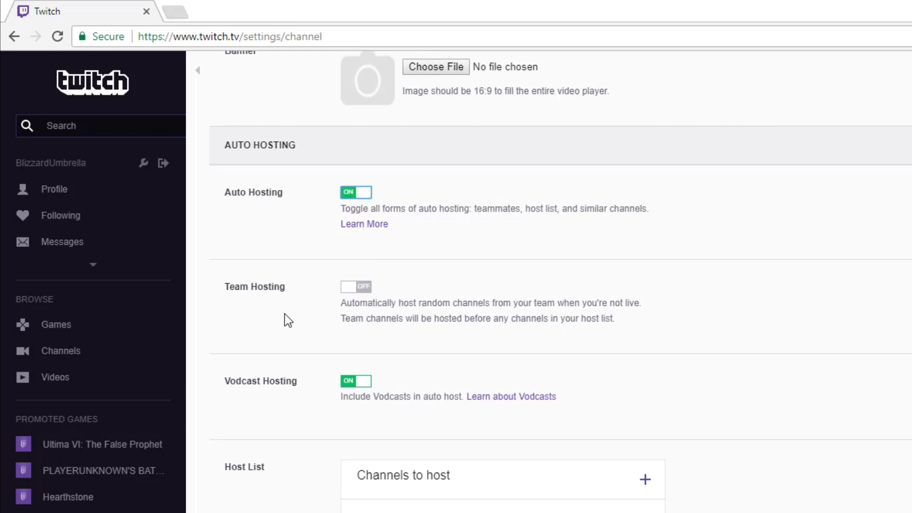
pyautogui.moveTo(265, 396)
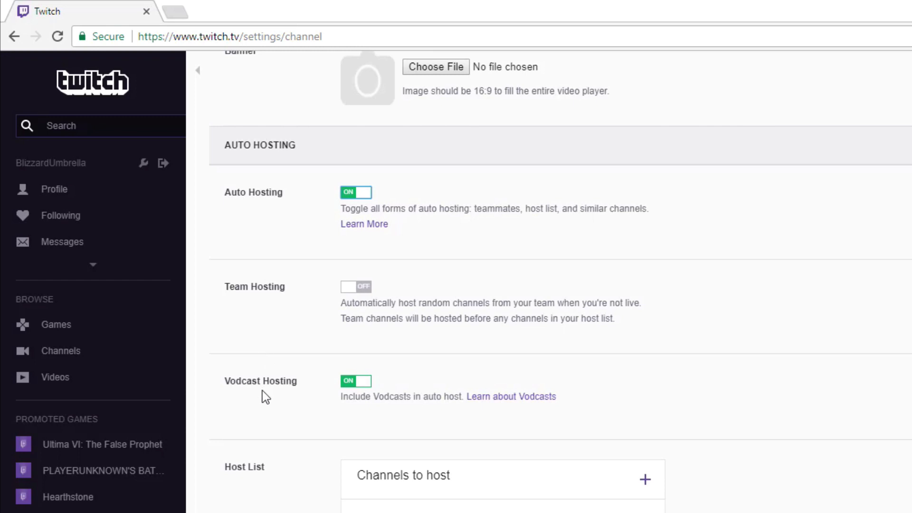
# Scroll the Host List into view to review the channel order
pyautogui.scroll(-3)
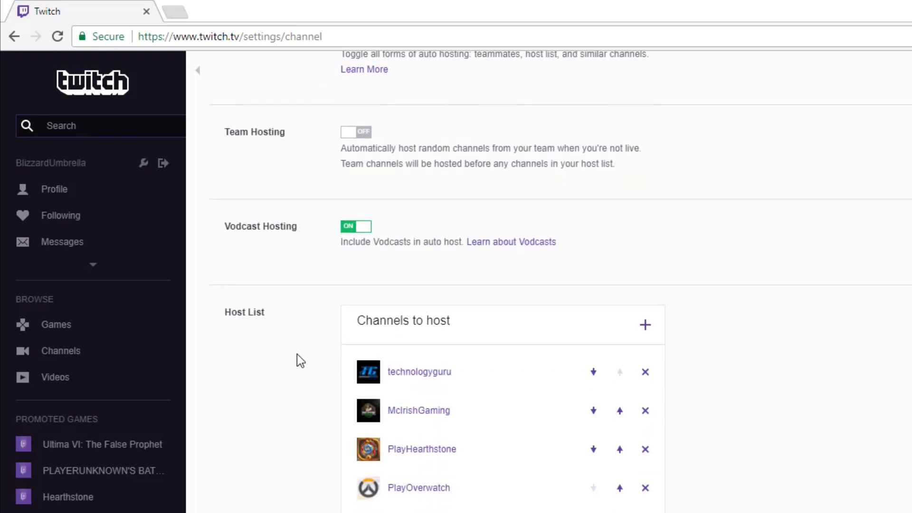
pyautogui.moveTo(491, 167)
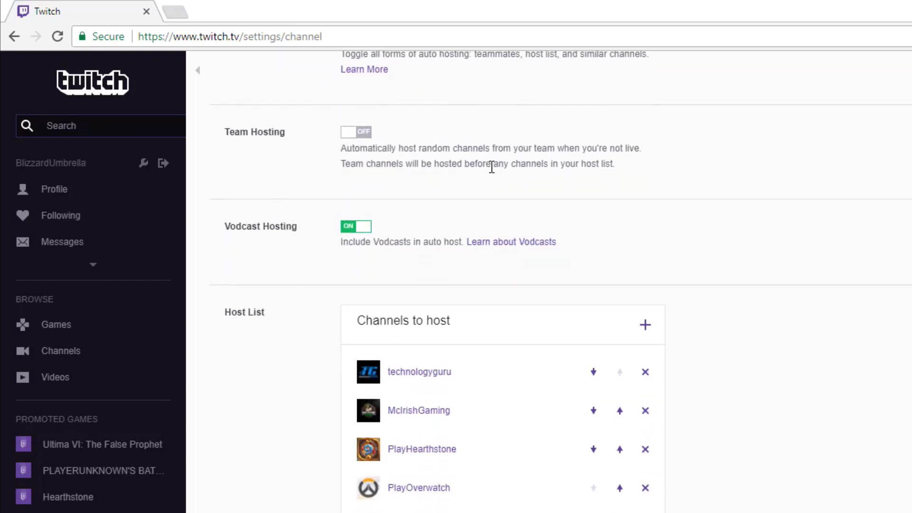
pyautogui.moveTo(314, 175)
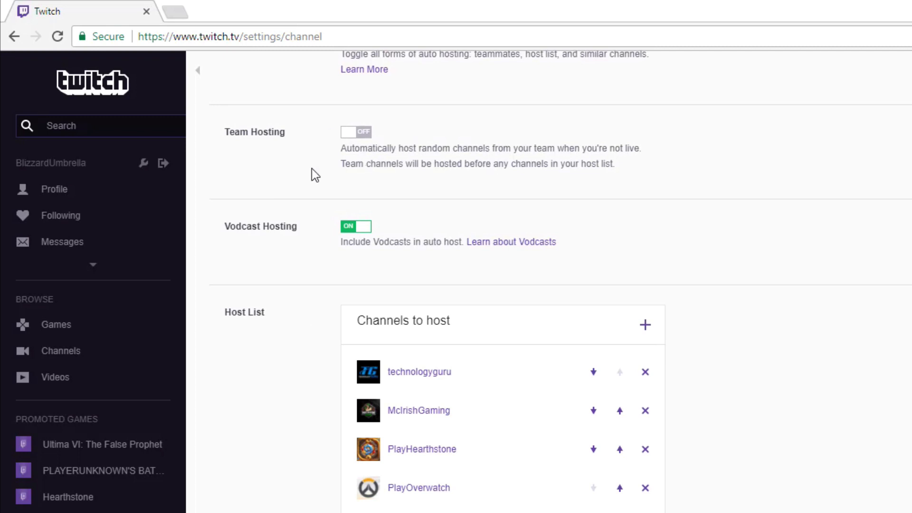
pyautogui.moveTo(302, 239)
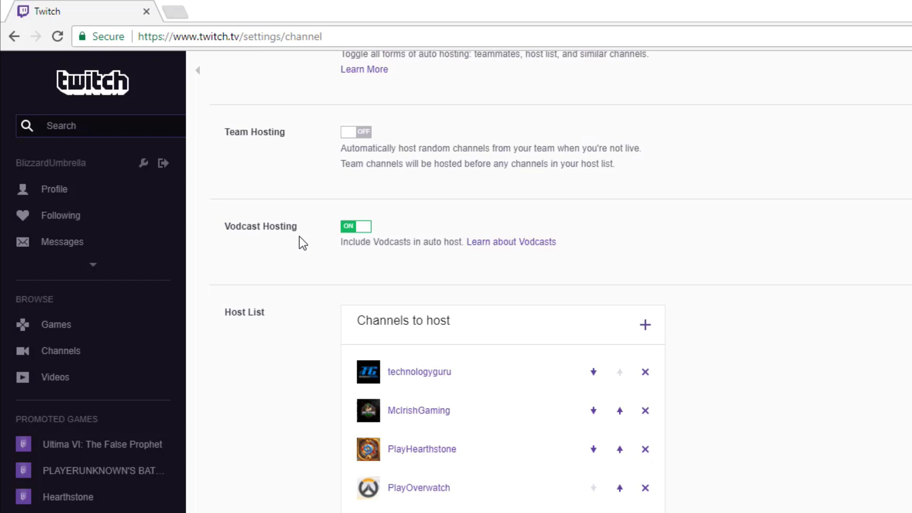
pyautogui.moveTo(428, 217)
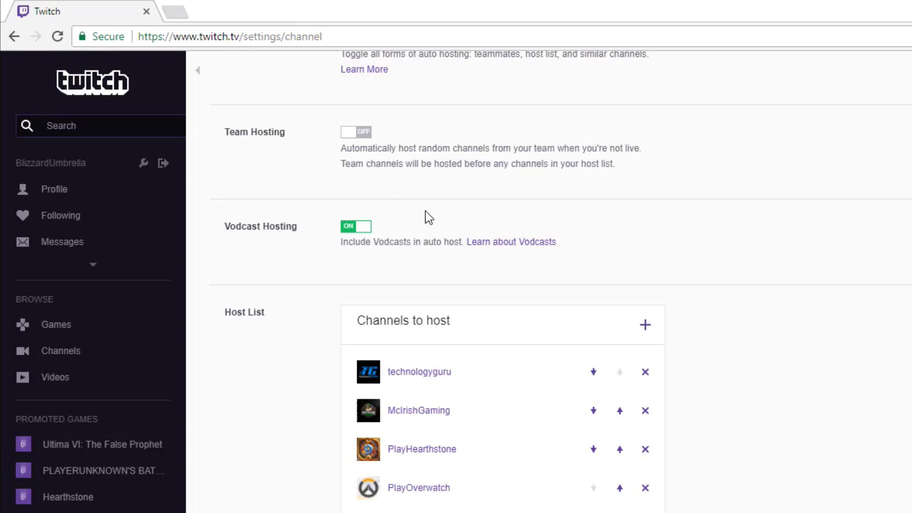
pyautogui.moveTo(434, 244)
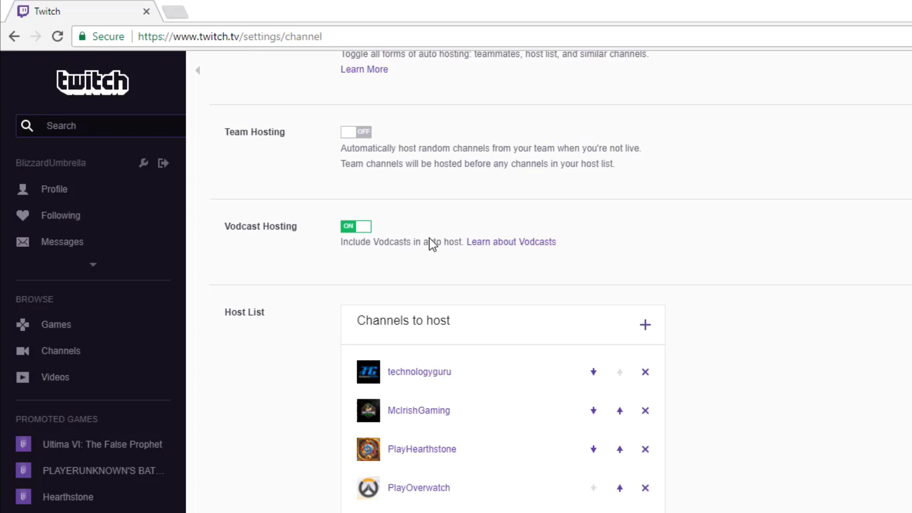
pyautogui.scroll(-3)
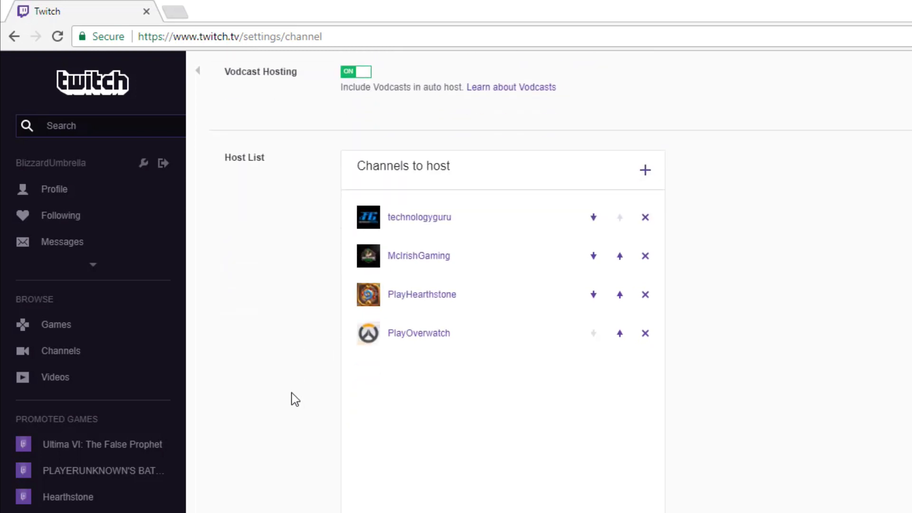
pyautogui.moveTo(260, 229)
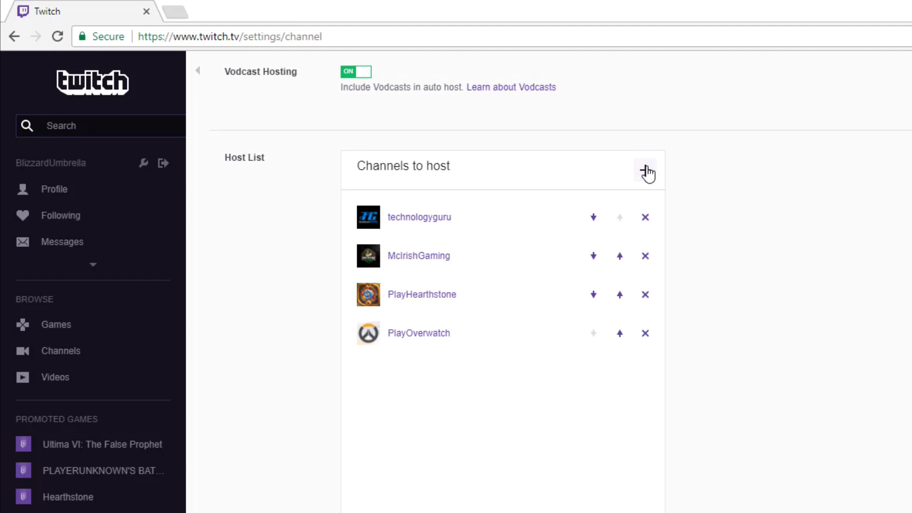
pyautogui.moveTo(593, 295)
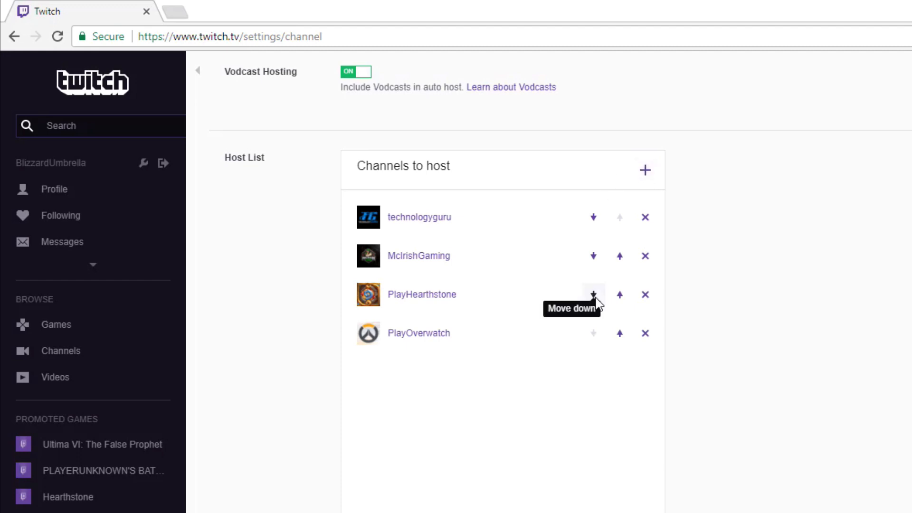
pyautogui.moveTo(436, 397)
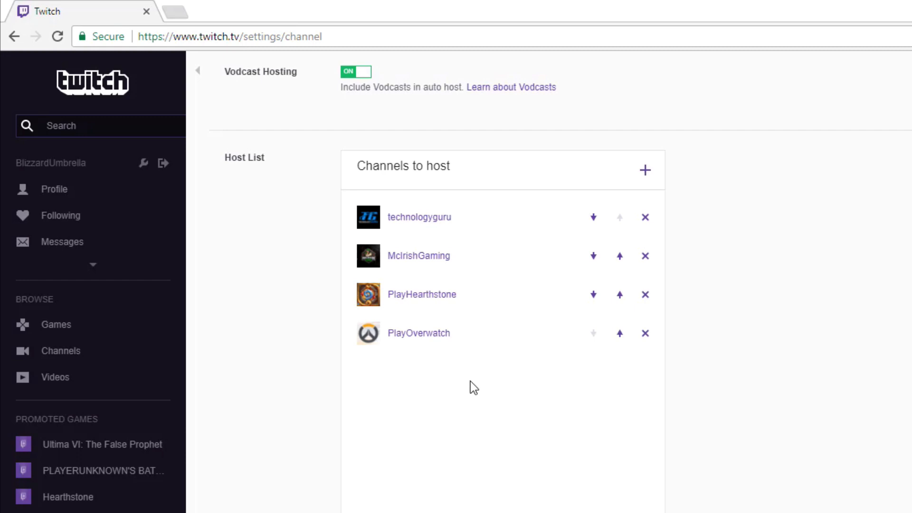
pyautogui.moveTo(448, 335)
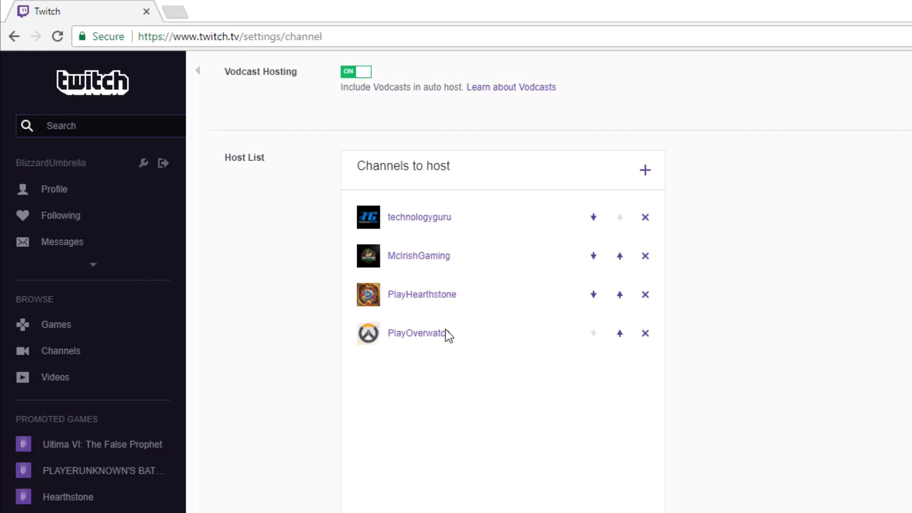
pyautogui.moveTo(511, 340)
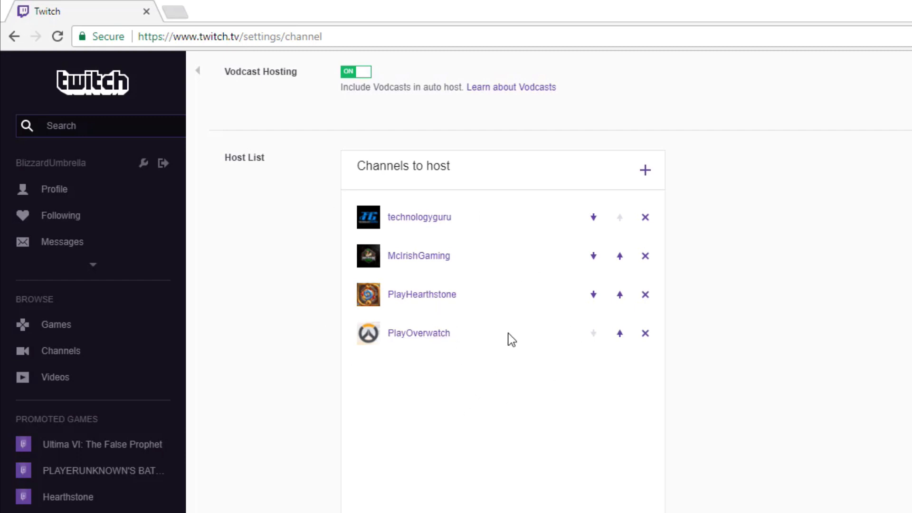
pyautogui.moveTo(635, 198)
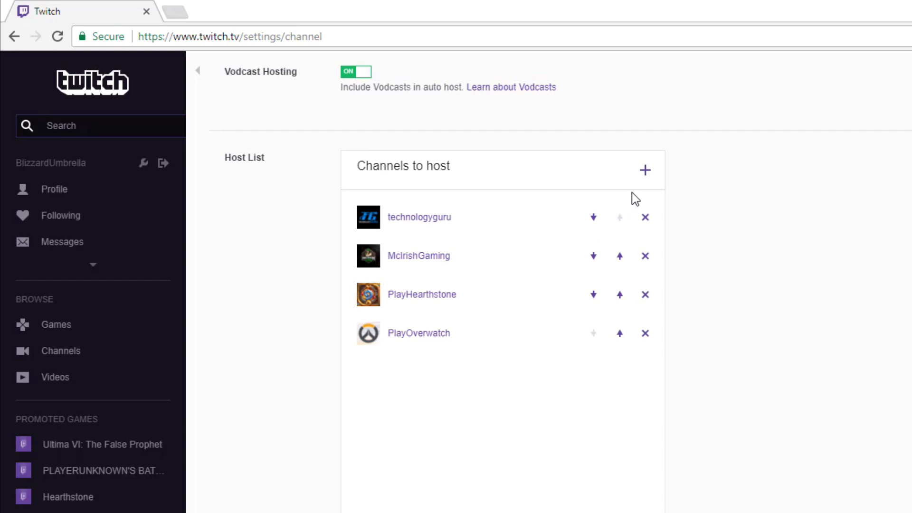
# Search 'total' and add TotalBiscuit as the fifth channel to host
pyautogui.click(644, 169)
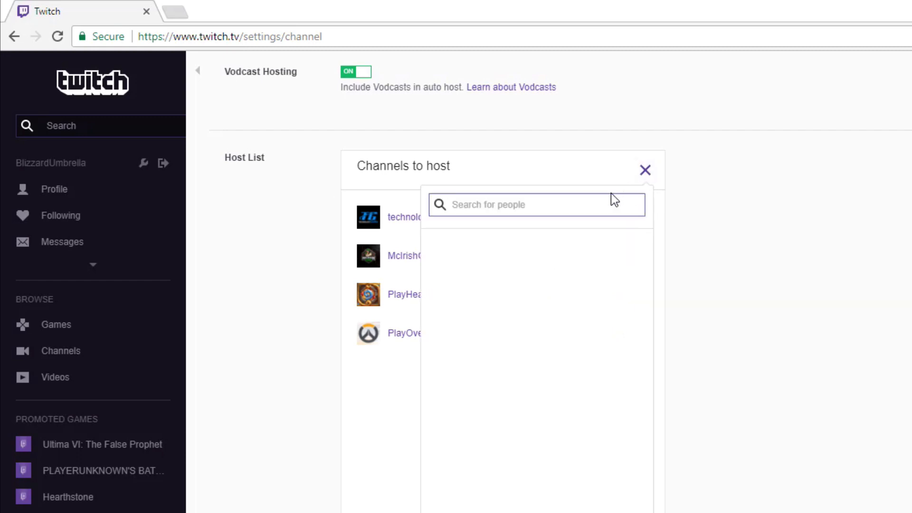
pyautogui.moveTo(593, 237)
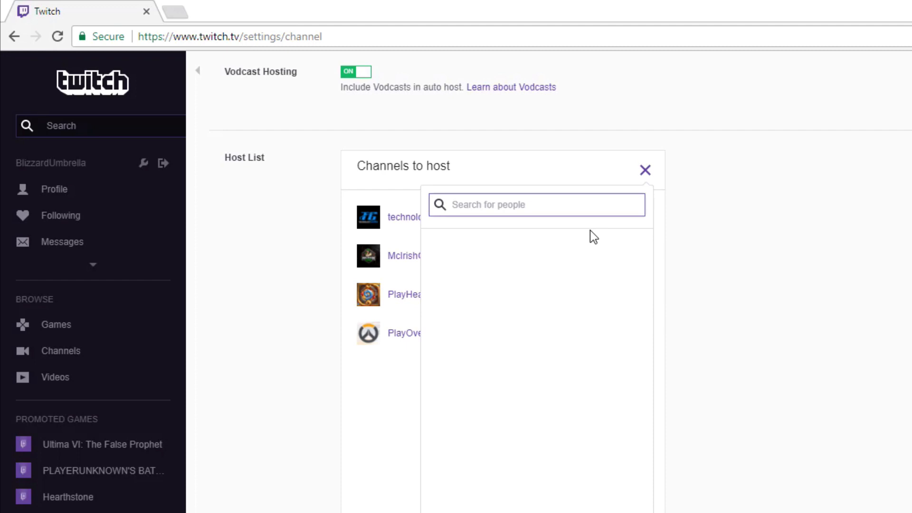
pyautogui.write('total')
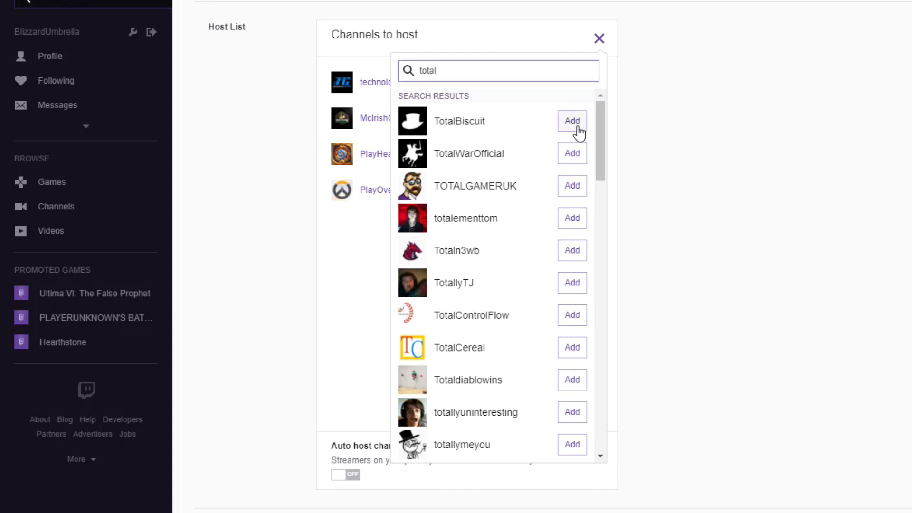
pyautogui.click(571, 121)
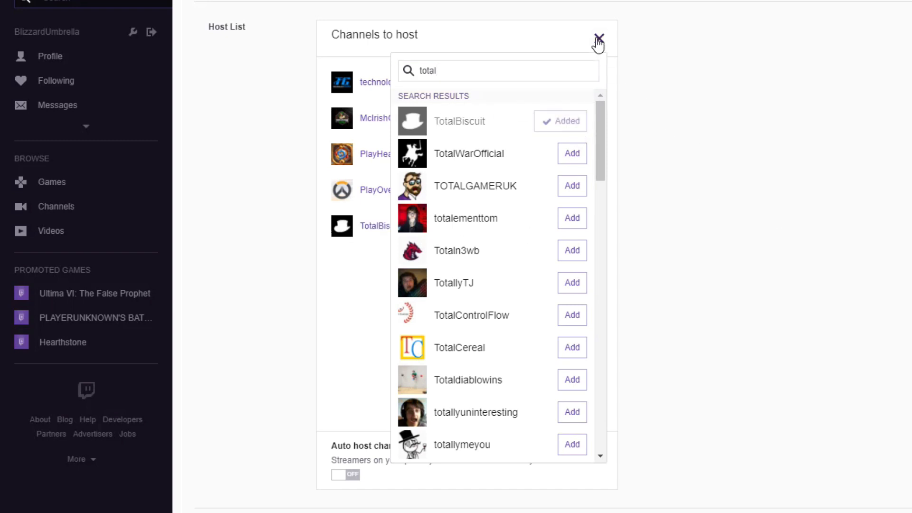
pyautogui.click(598, 41)
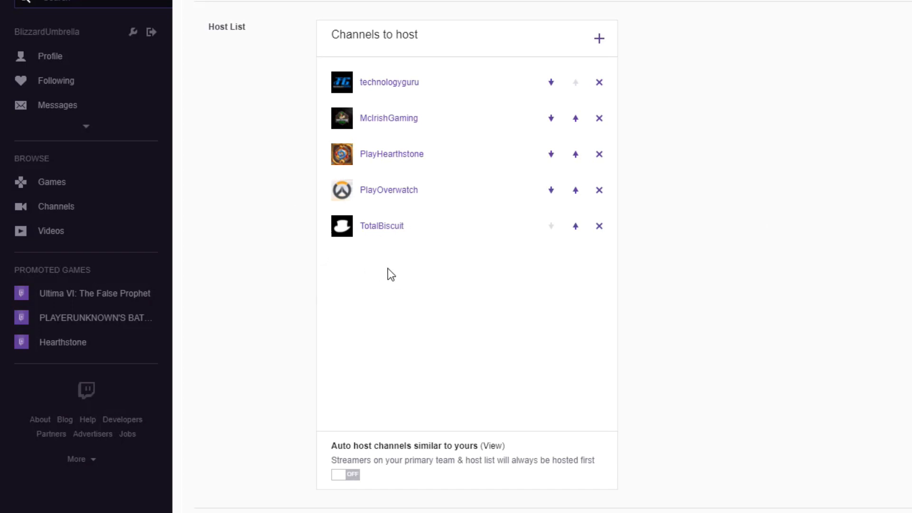
pyautogui.moveTo(475, 159)
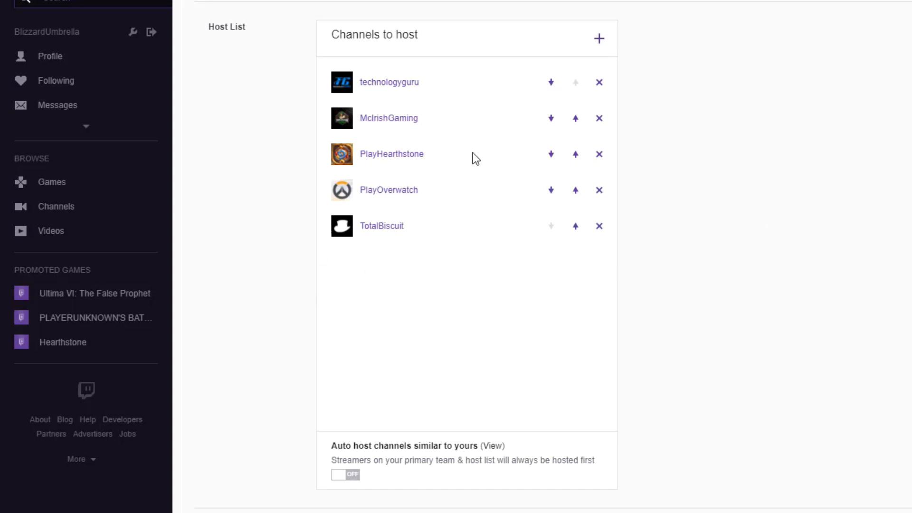
pyautogui.moveTo(465, 159)
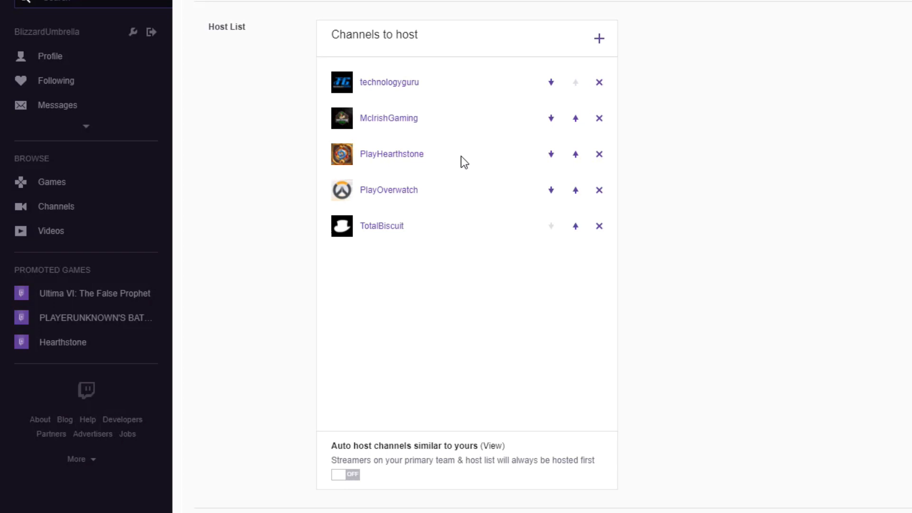
pyautogui.moveTo(307, 249)
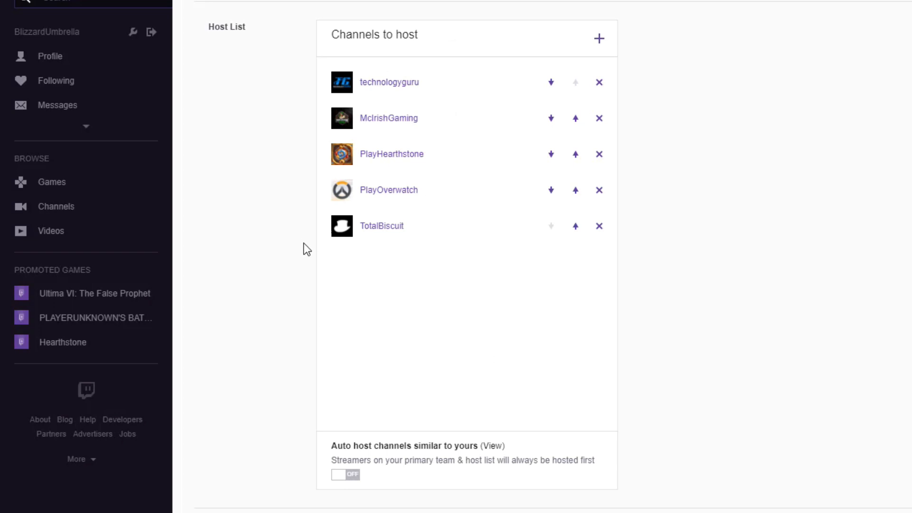
pyautogui.moveTo(550, 118)
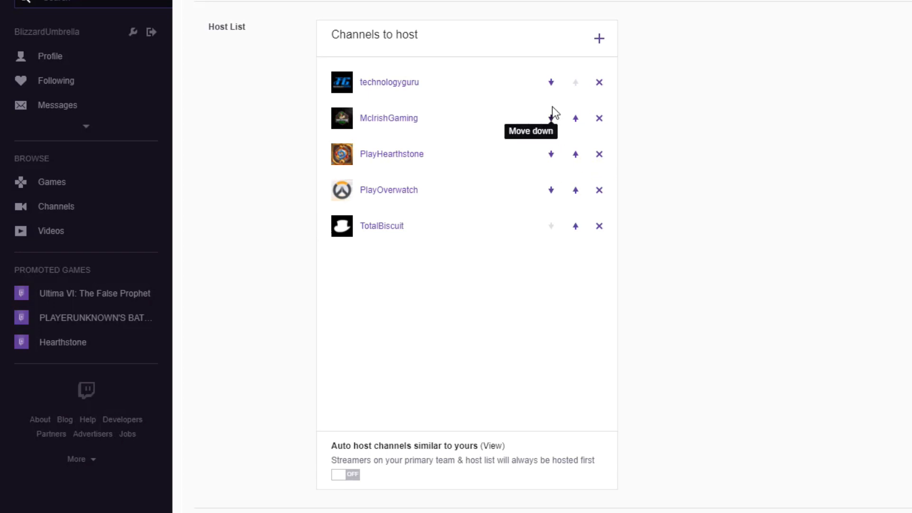
pyautogui.moveTo(551, 82)
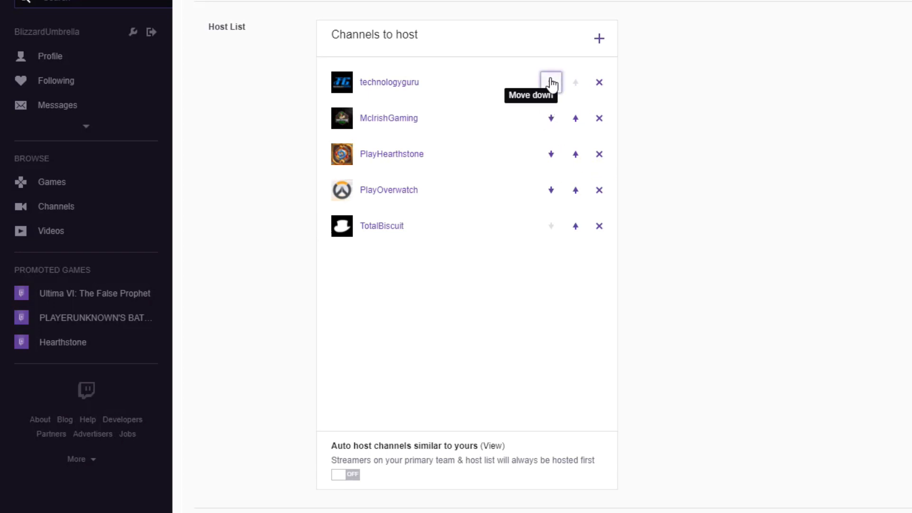
pyautogui.click(551, 82)
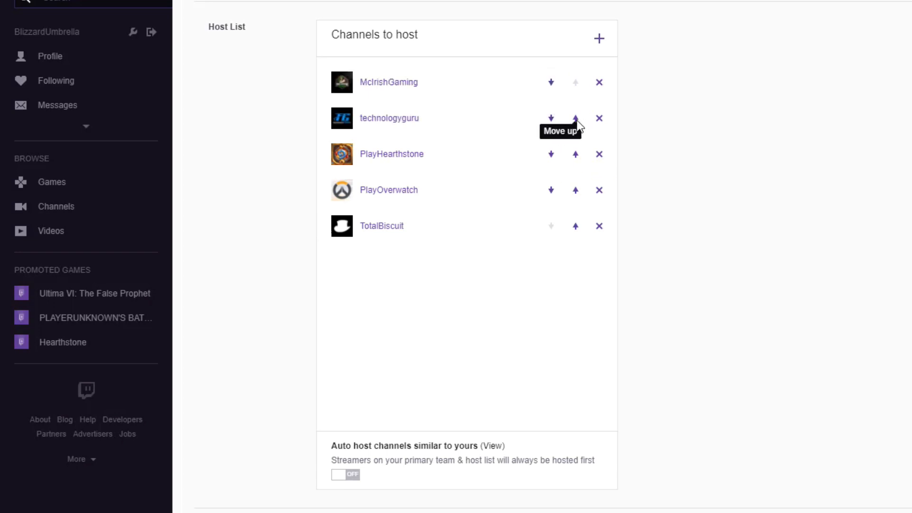
pyautogui.click(576, 118)
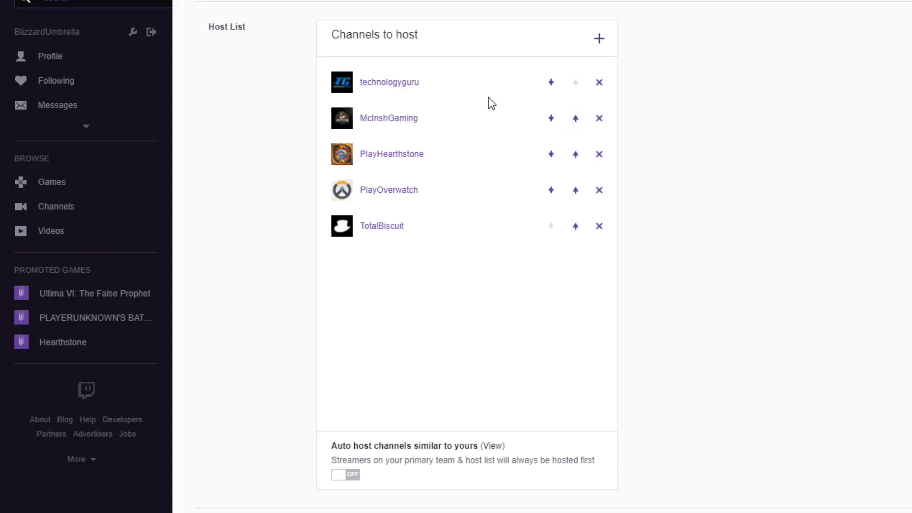
pyautogui.moveTo(388, 82)
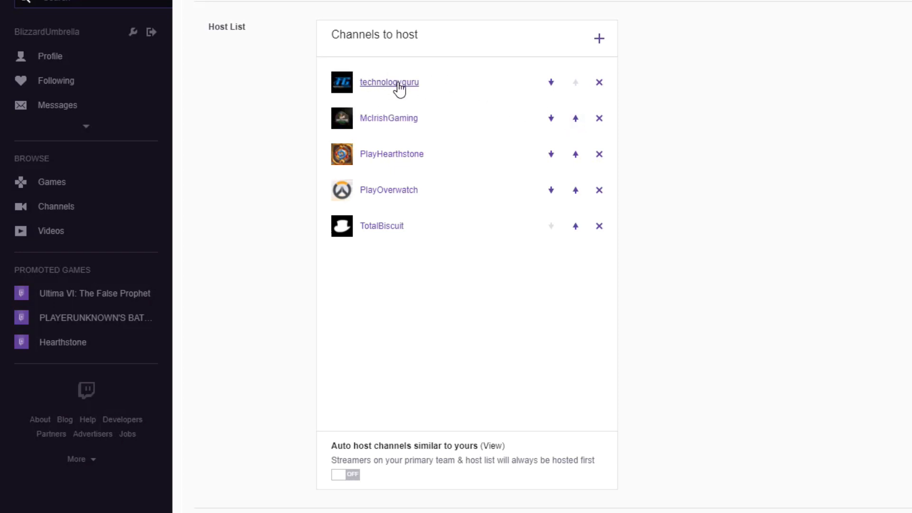
pyautogui.moveTo(390, 105)
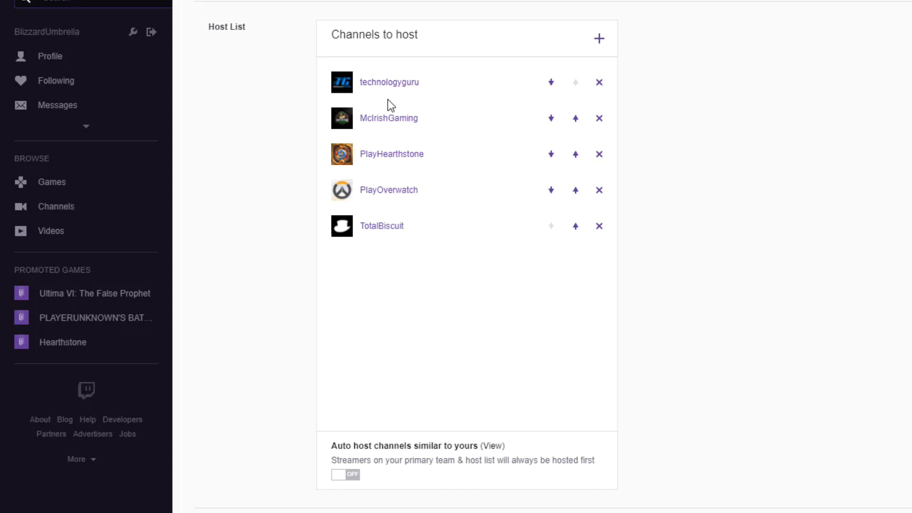
pyautogui.moveTo(188, 286)
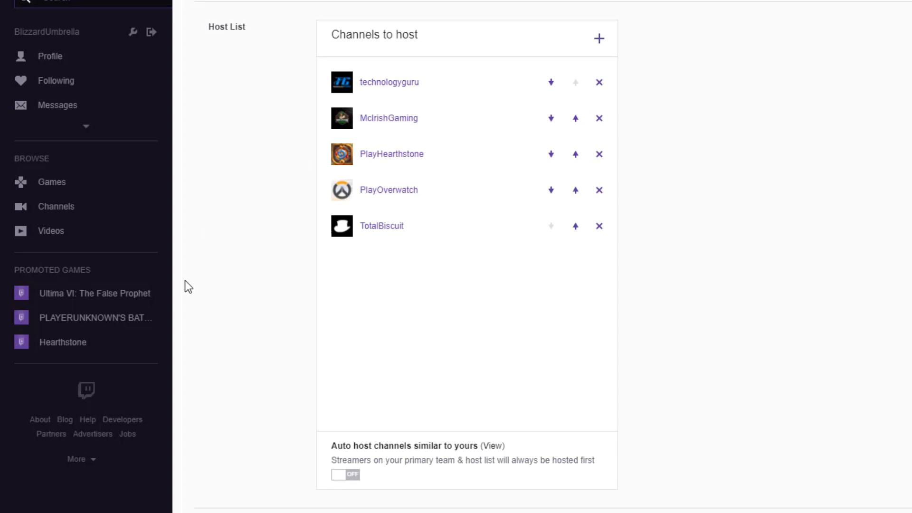
pyautogui.moveTo(192, 281)
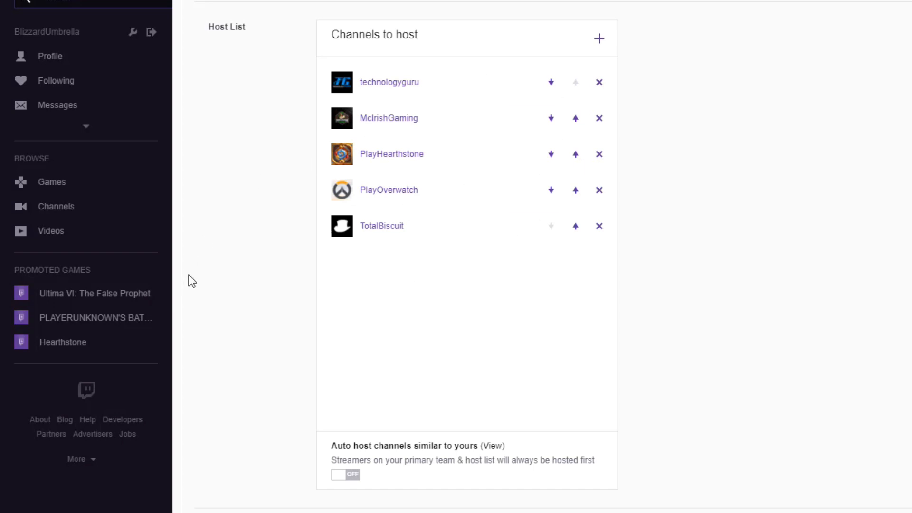
pyautogui.moveTo(389, 82)
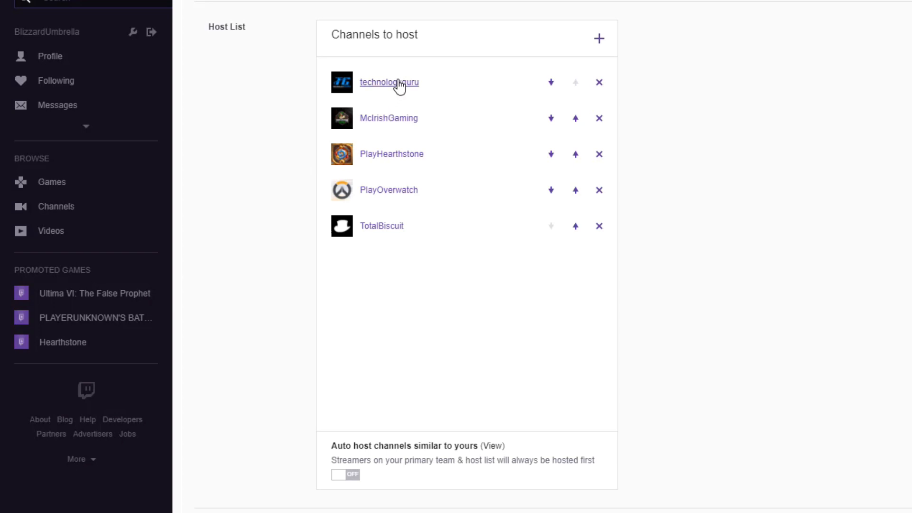
pyautogui.moveTo(514, 284)
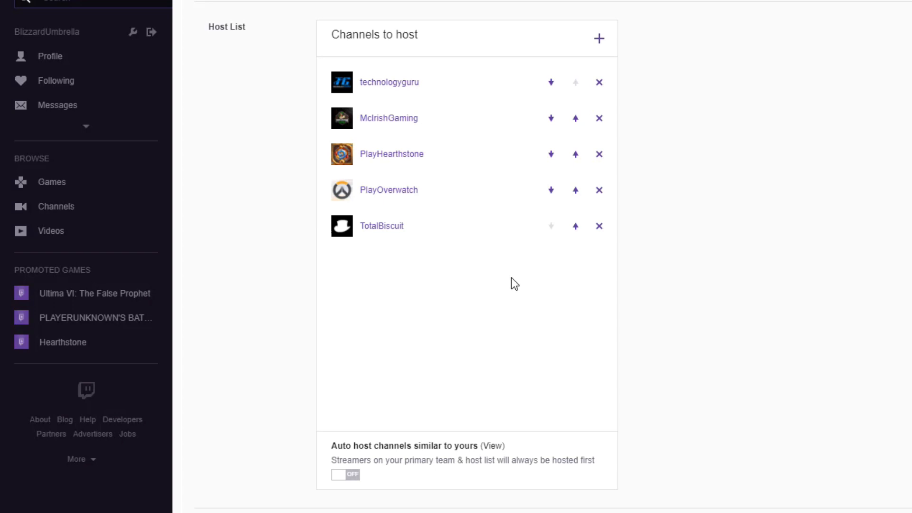
pyautogui.moveTo(543, 277)
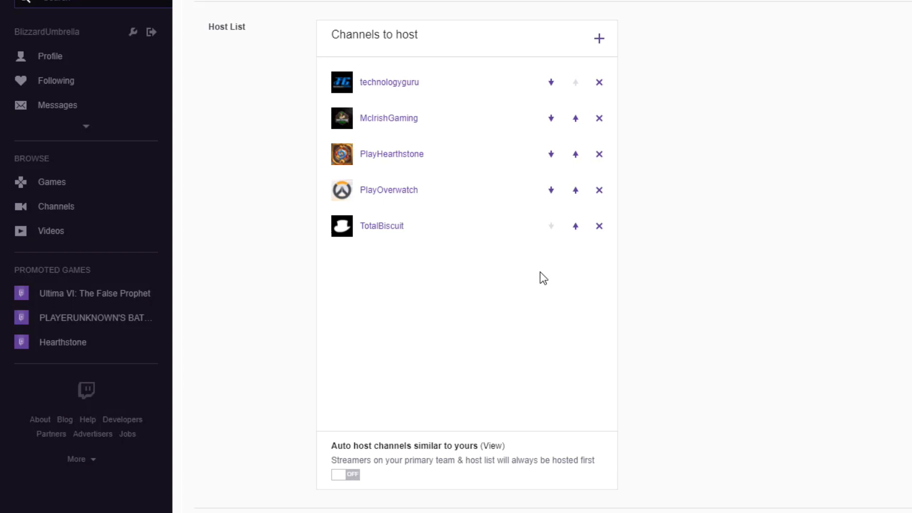
pyautogui.moveTo(599, 227)
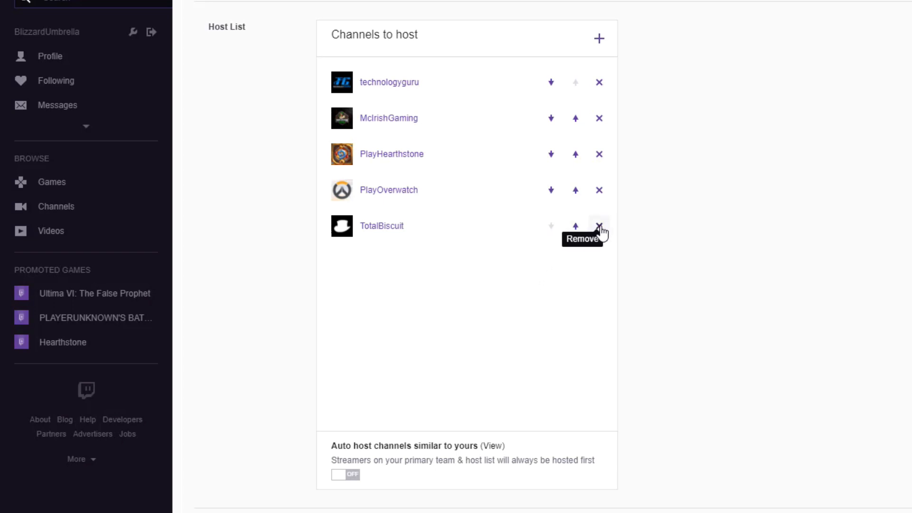
# Remove TotalBiscuit from the Host List, leaving four channels
pyautogui.click(599, 226)
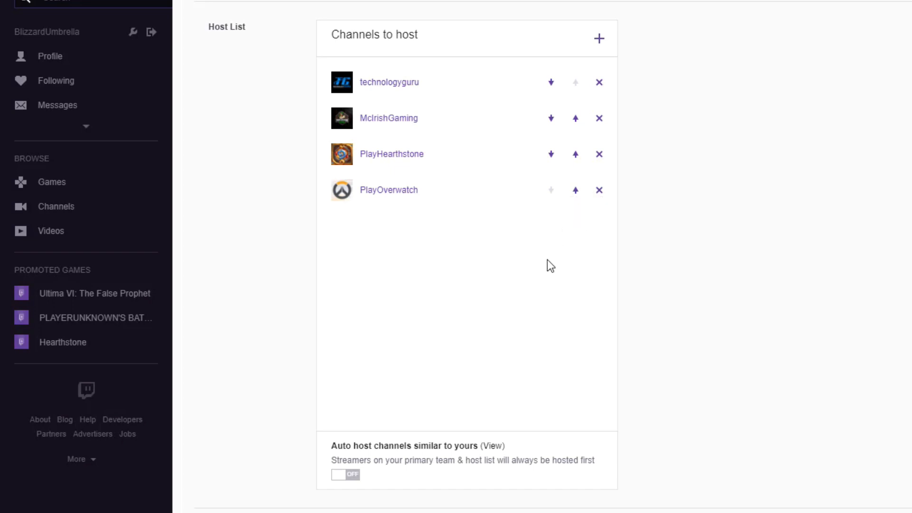
pyautogui.moveTo(472, 268)
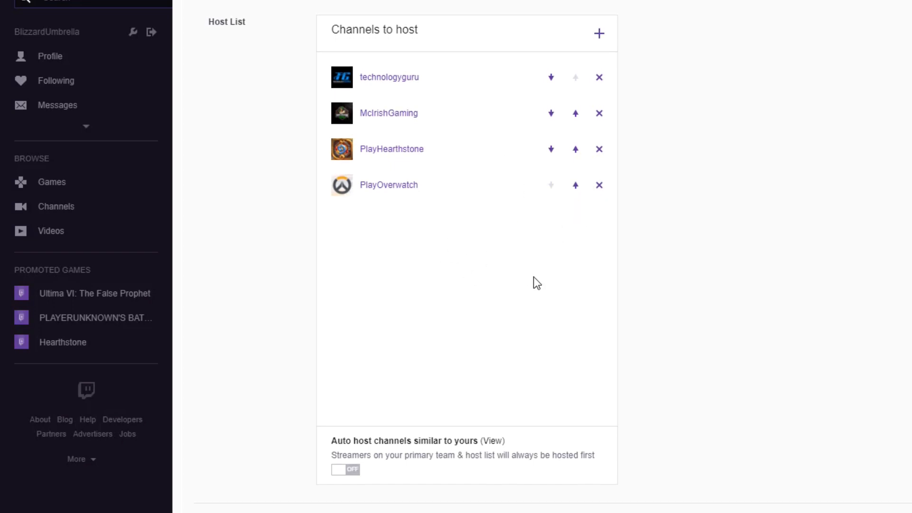
# Set Host Priority to host channels by the order they appear in the list
pyautogui.scroll(-3)
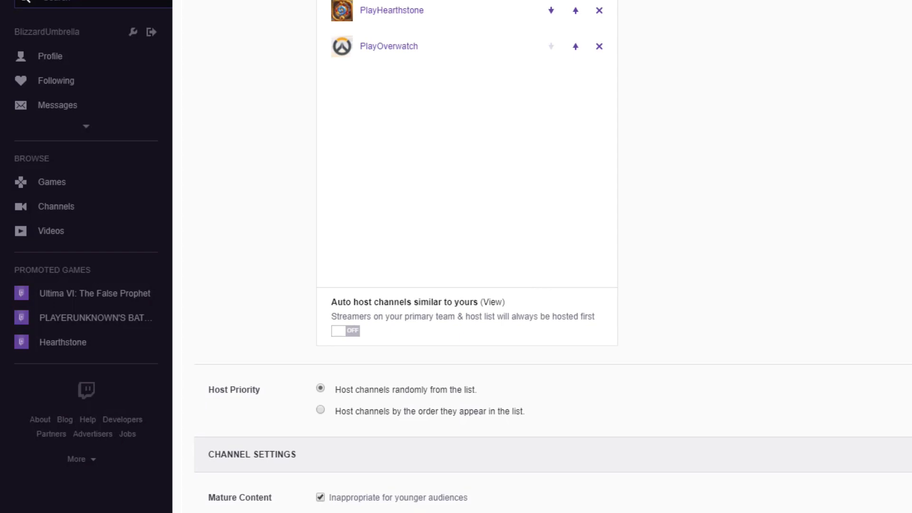
pyautogui.moveTo(375, 465)
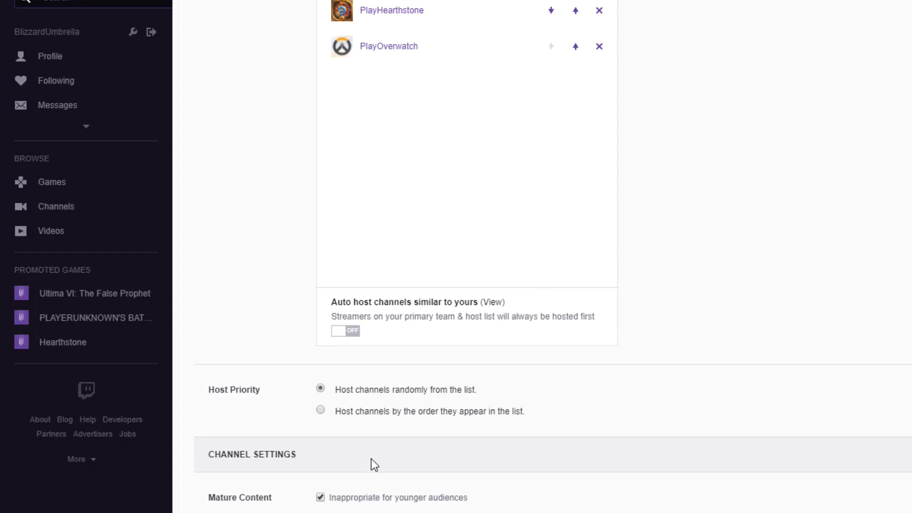
pyautogui.moveTo(302, 292)
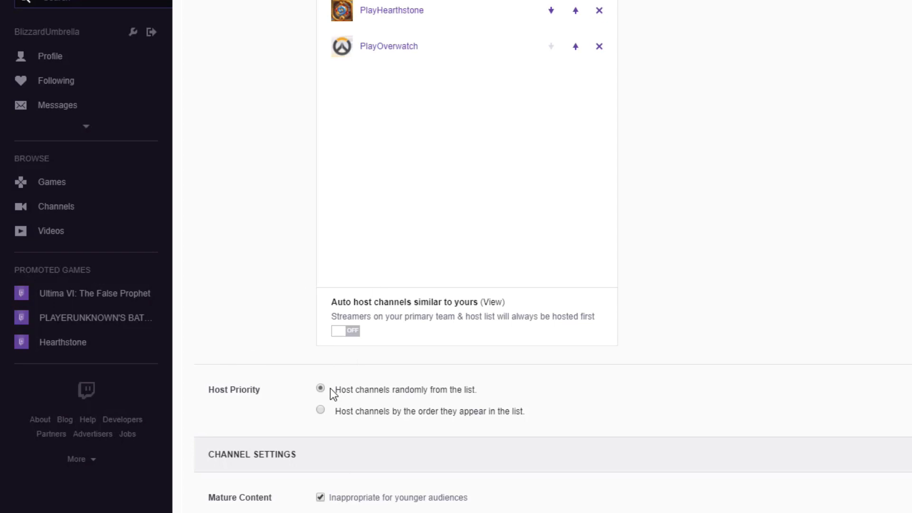
pyautogui.moveTo(339, 398)
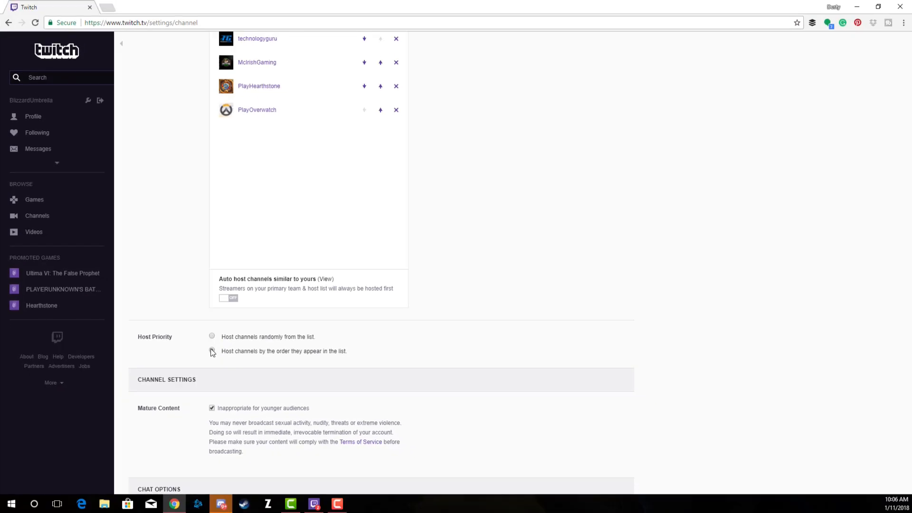
pyautogui.click(212, 351)
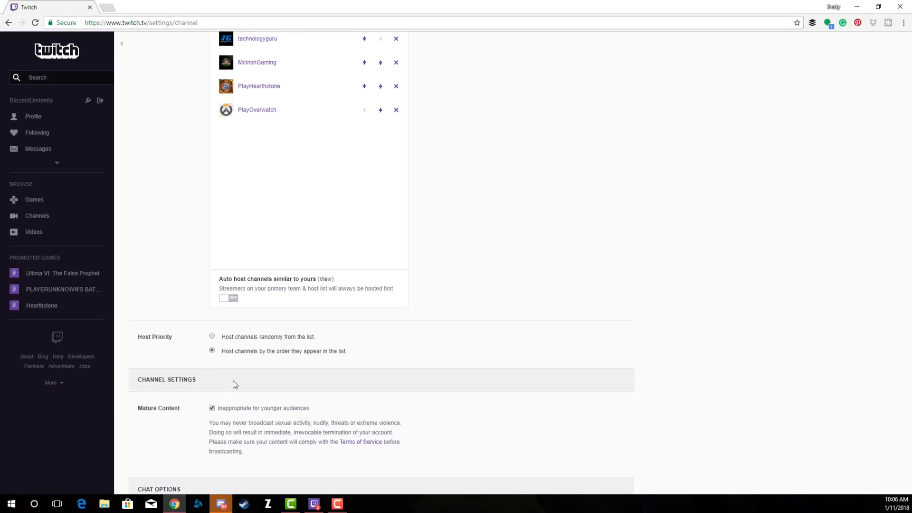
pyautogui.moveTo(253, 335)
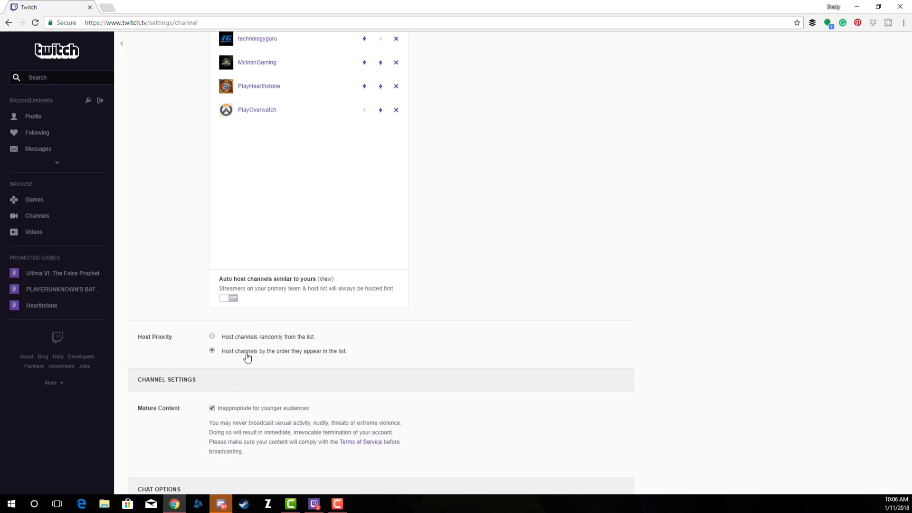
pyautogui.scroll(-3)
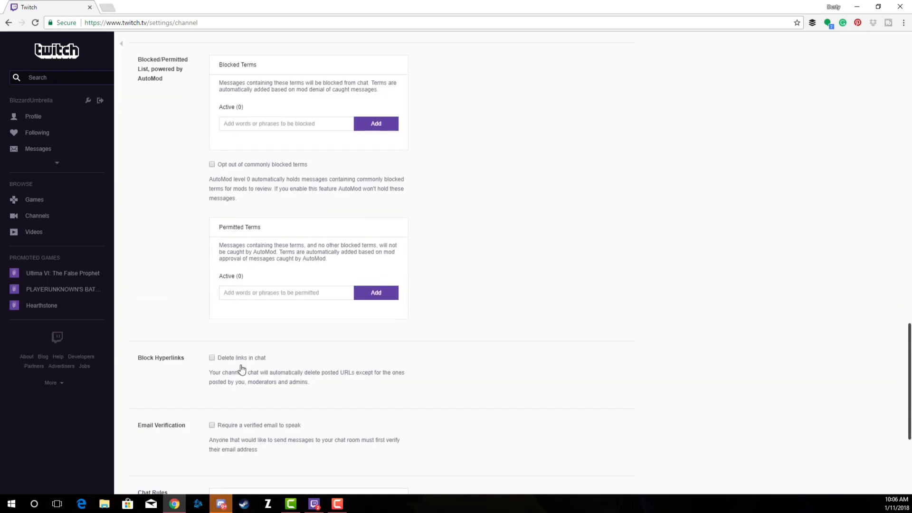
pyautogui.scroll(-3)
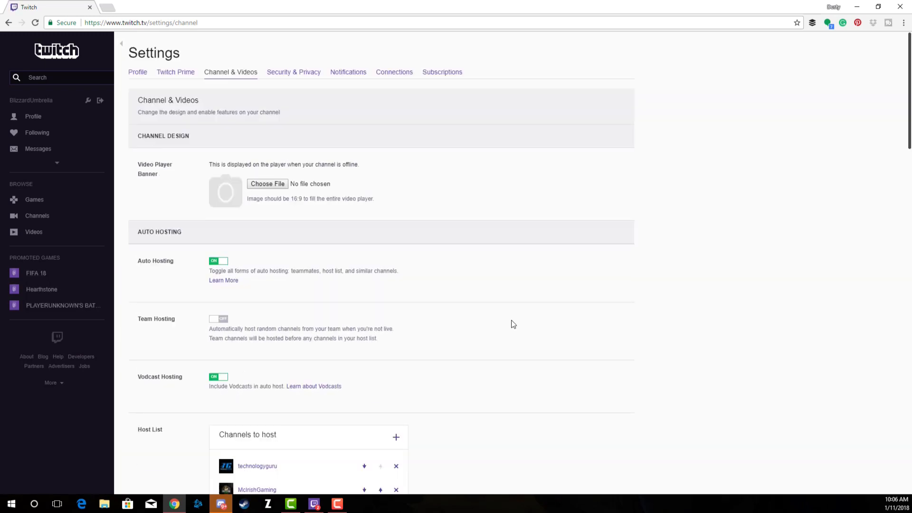
pyautogui.scroll(-3)
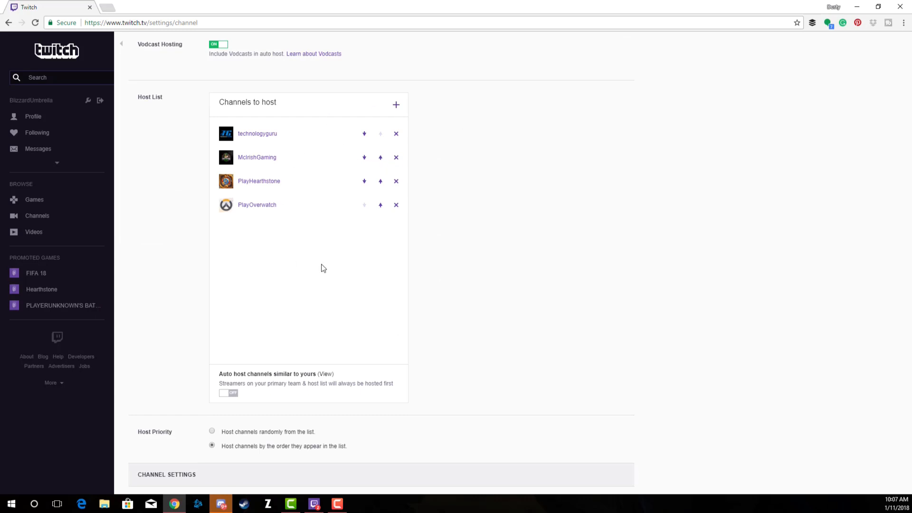
pyautogui.scroll(-3)
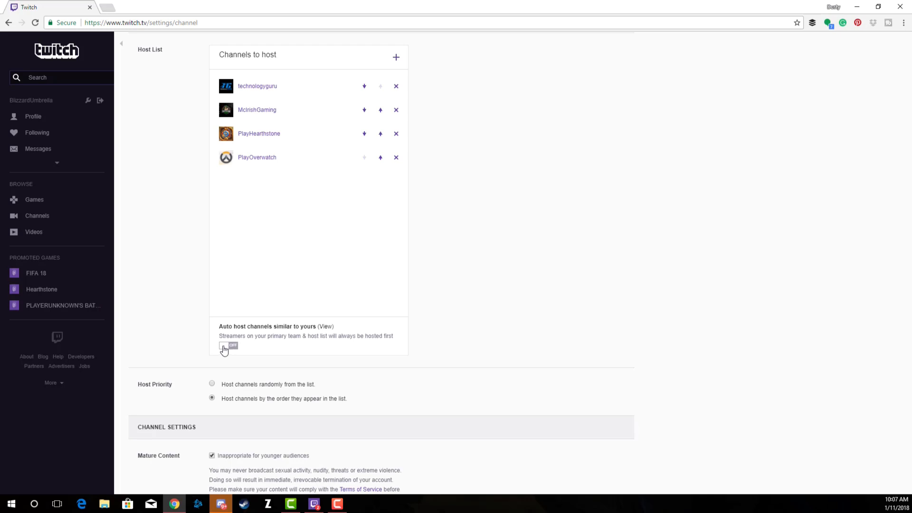
pyautogui.moveTo(144, 269)
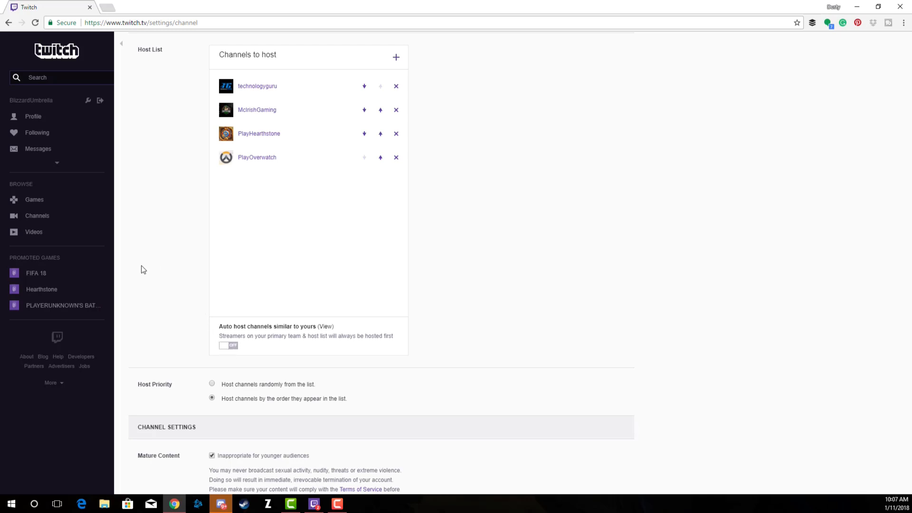
pyautogui.moveTo(131, 304)
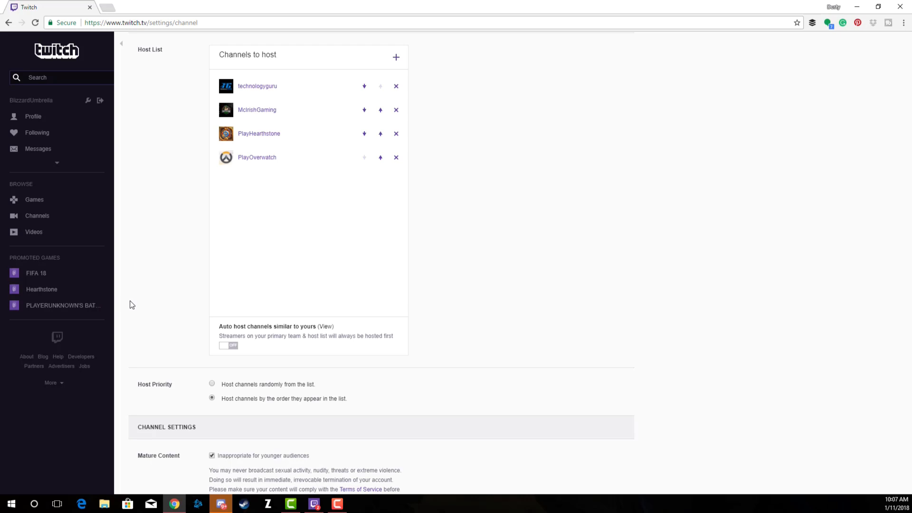
pyautogui.moveTo(260, 317)
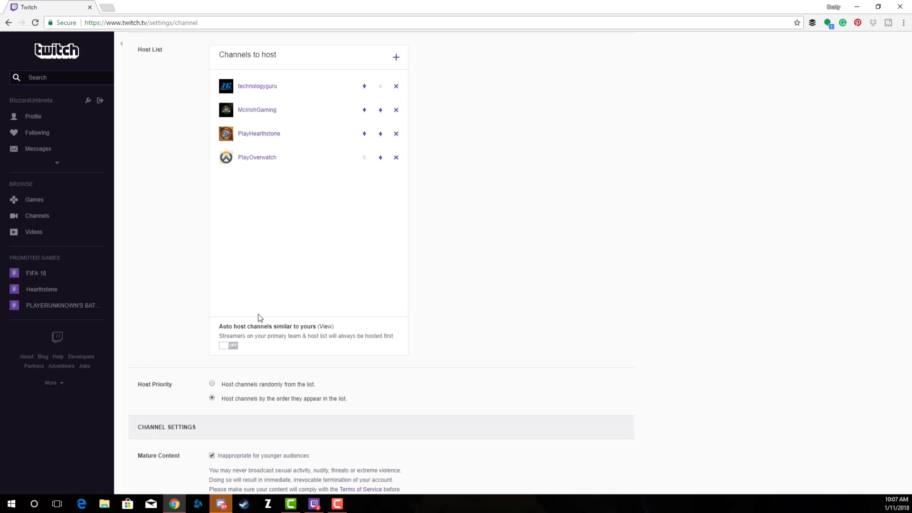
pyautogui.moveTo(141, 201)
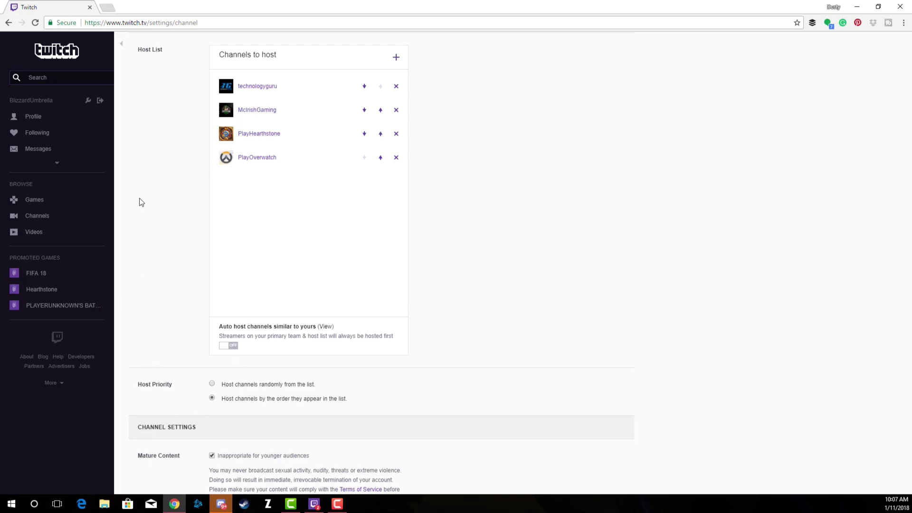
pyautogui.moveTo(84, 265)
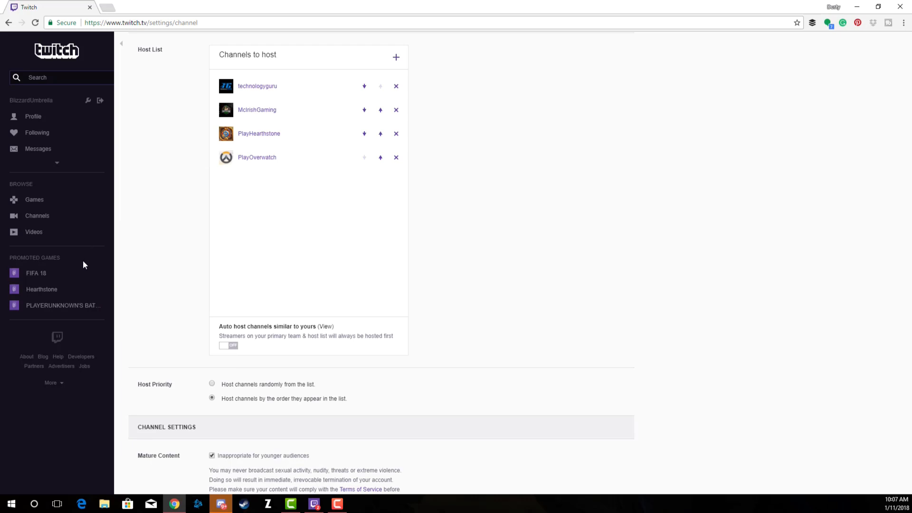
pyautogui.moveTo(73, 246)
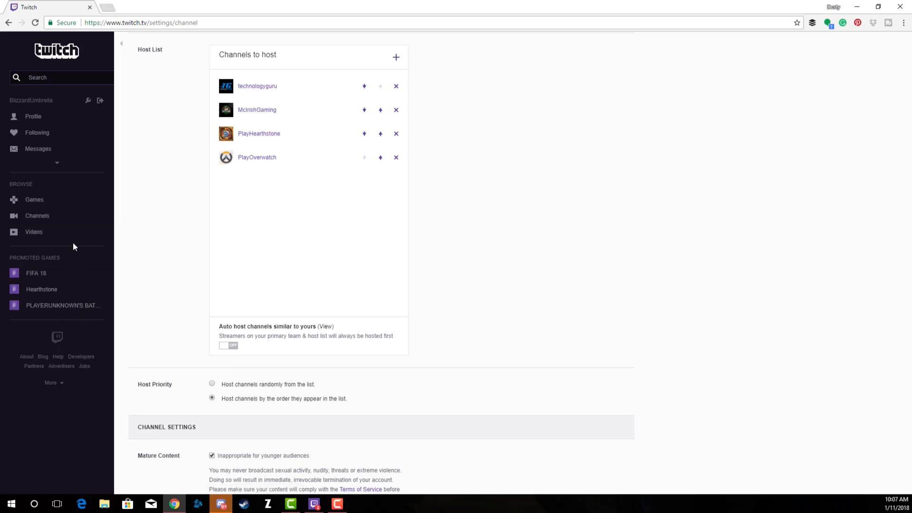
pyautogui.moveTo(107, 167)
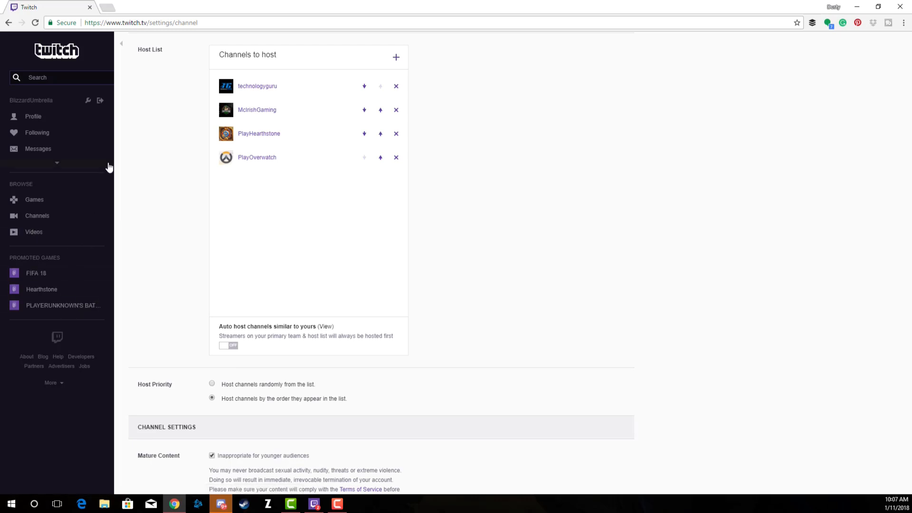
pyautogui.moveTo(103, 189)
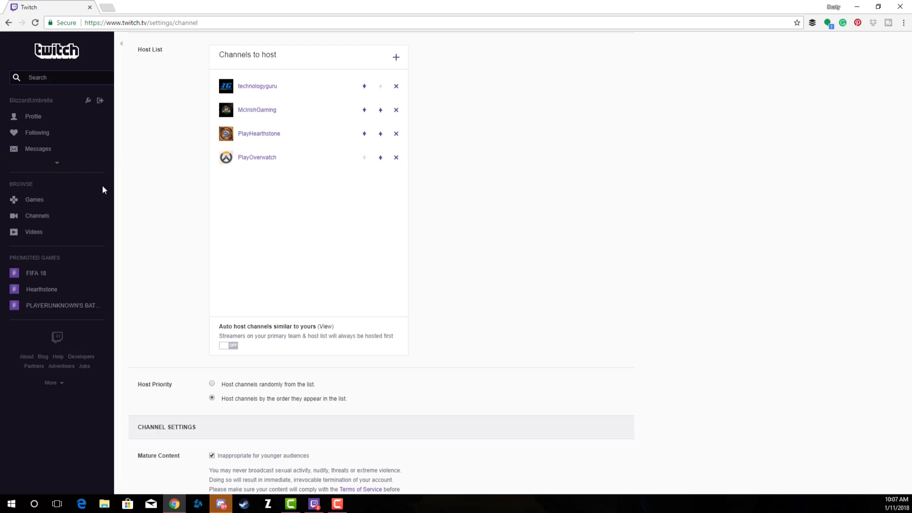